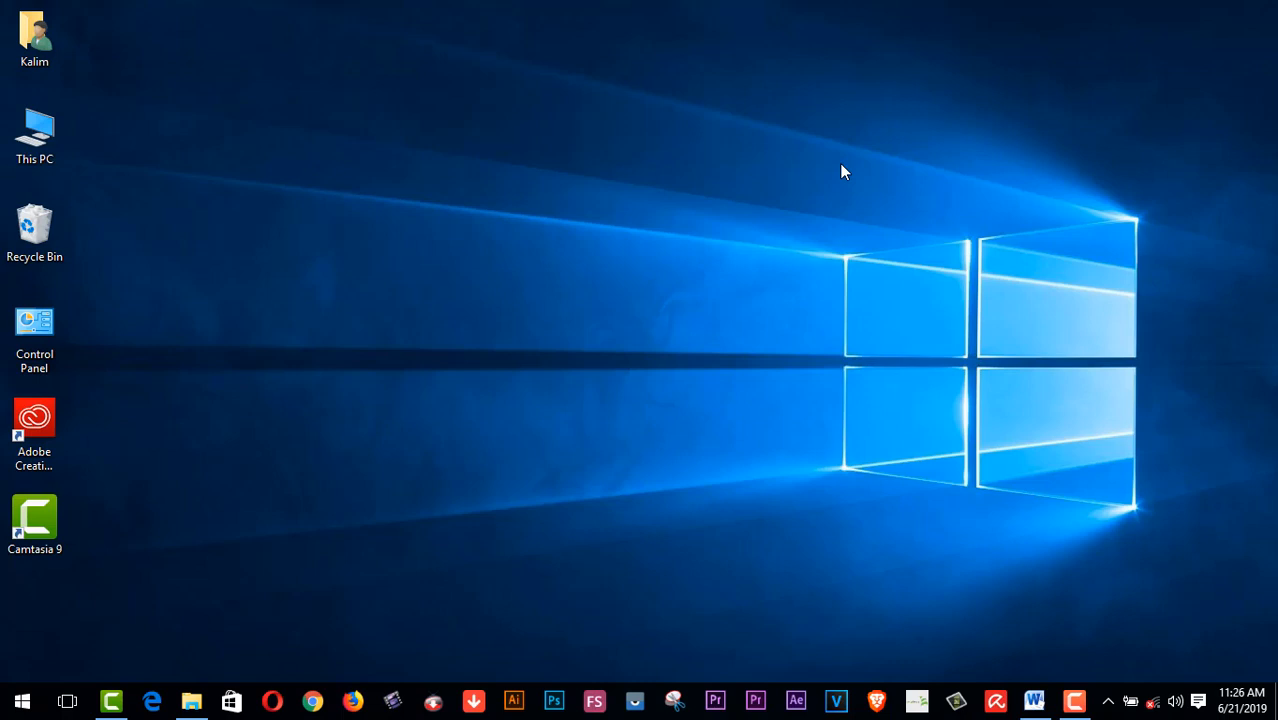
Step: Bring the five profile-description tips document into view and scroll down through it
click(1032, 700)
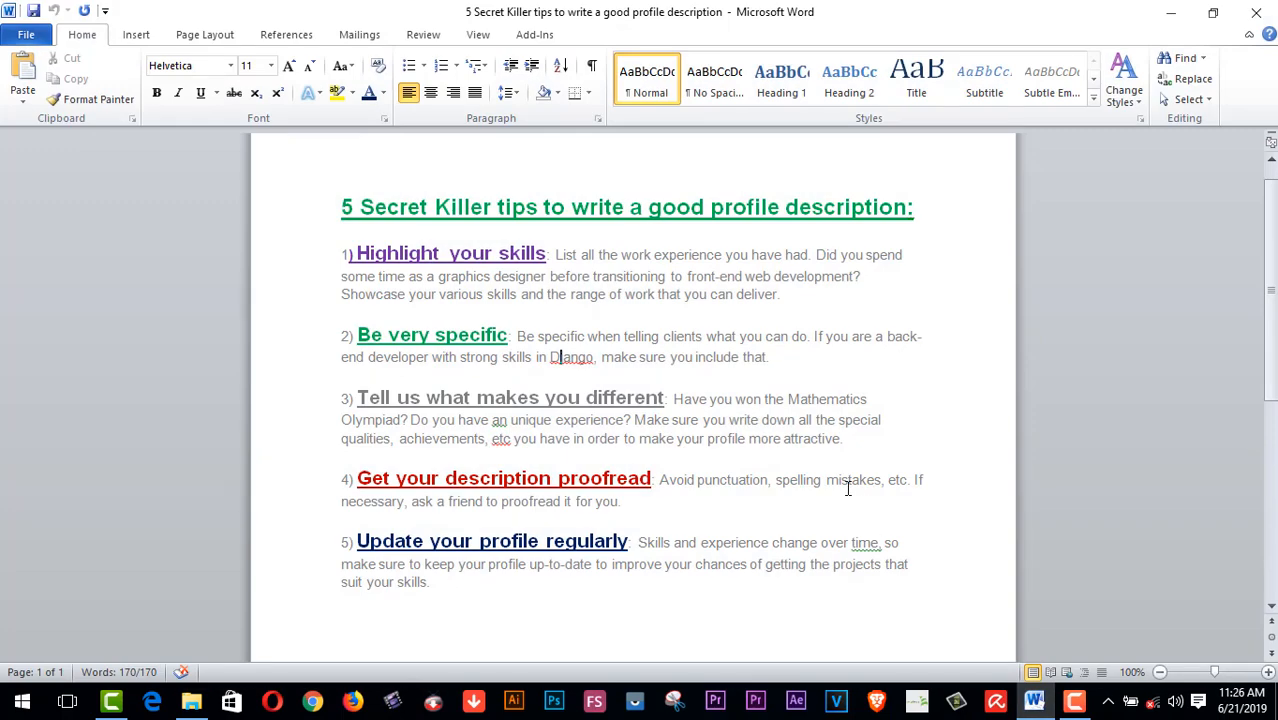
scroll(down, 3)
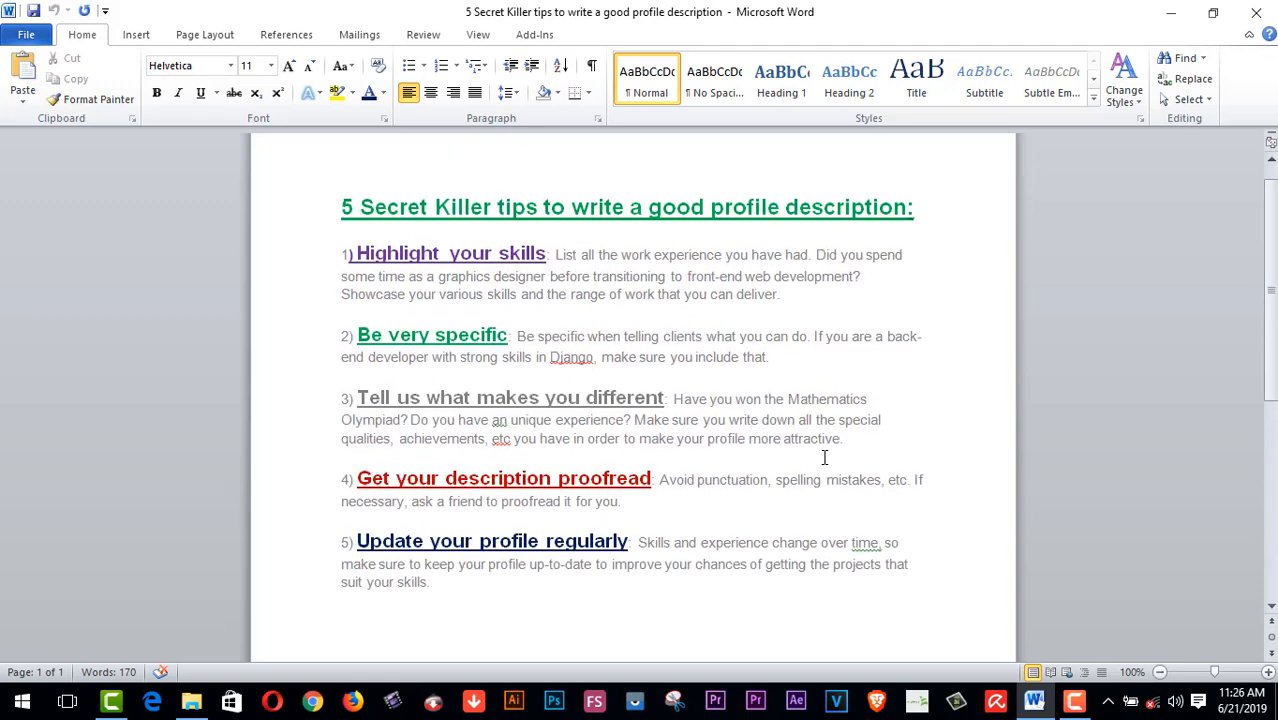
mouse_move(426, 206)
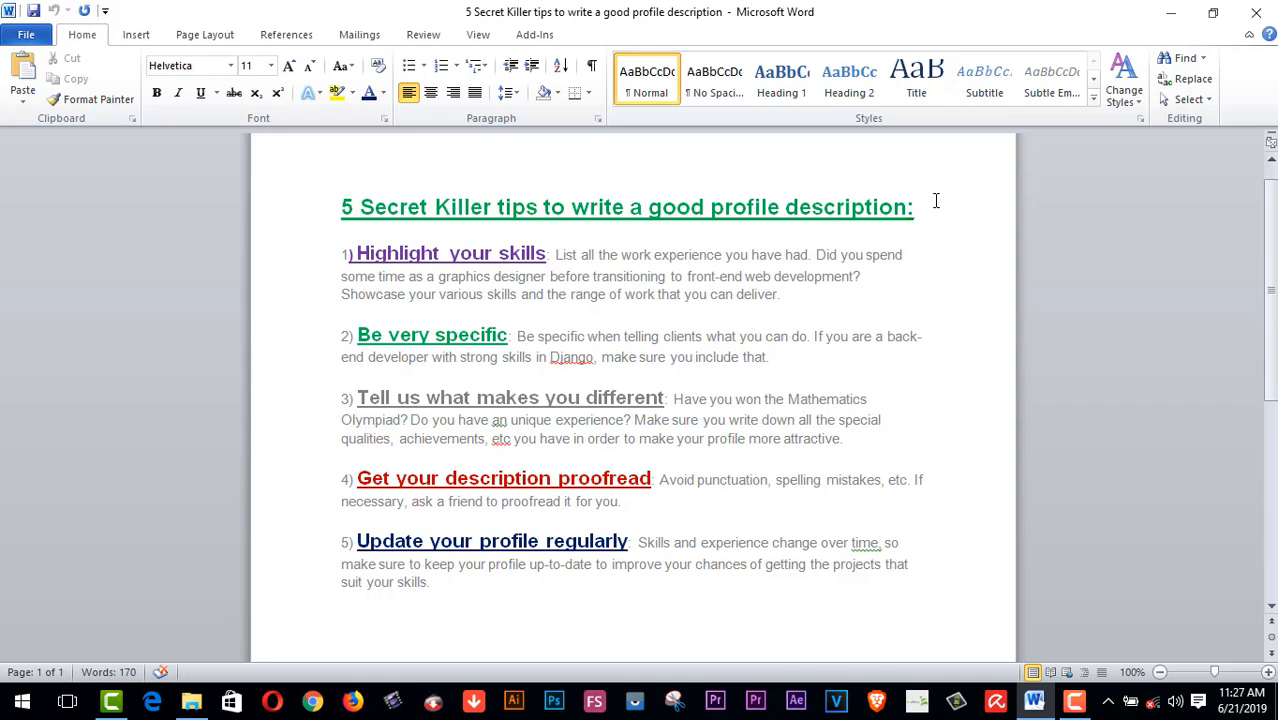
click(564, 356)
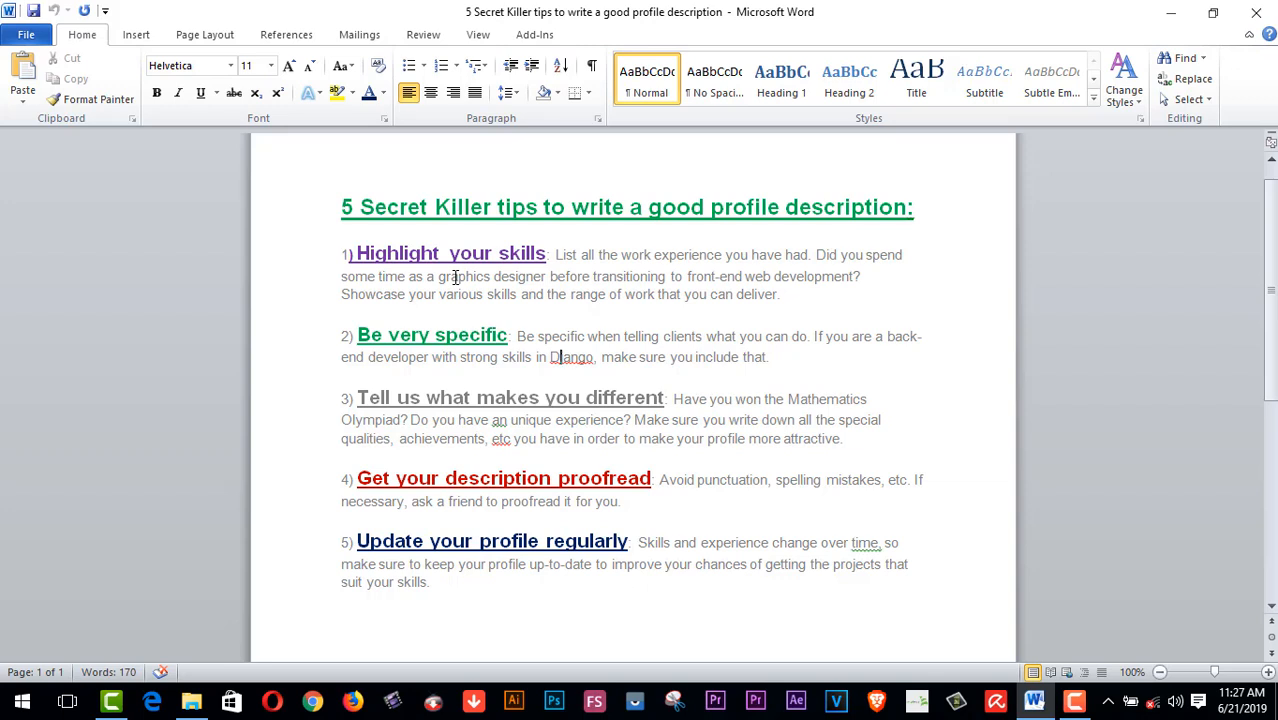
mouse_move(494, 356)
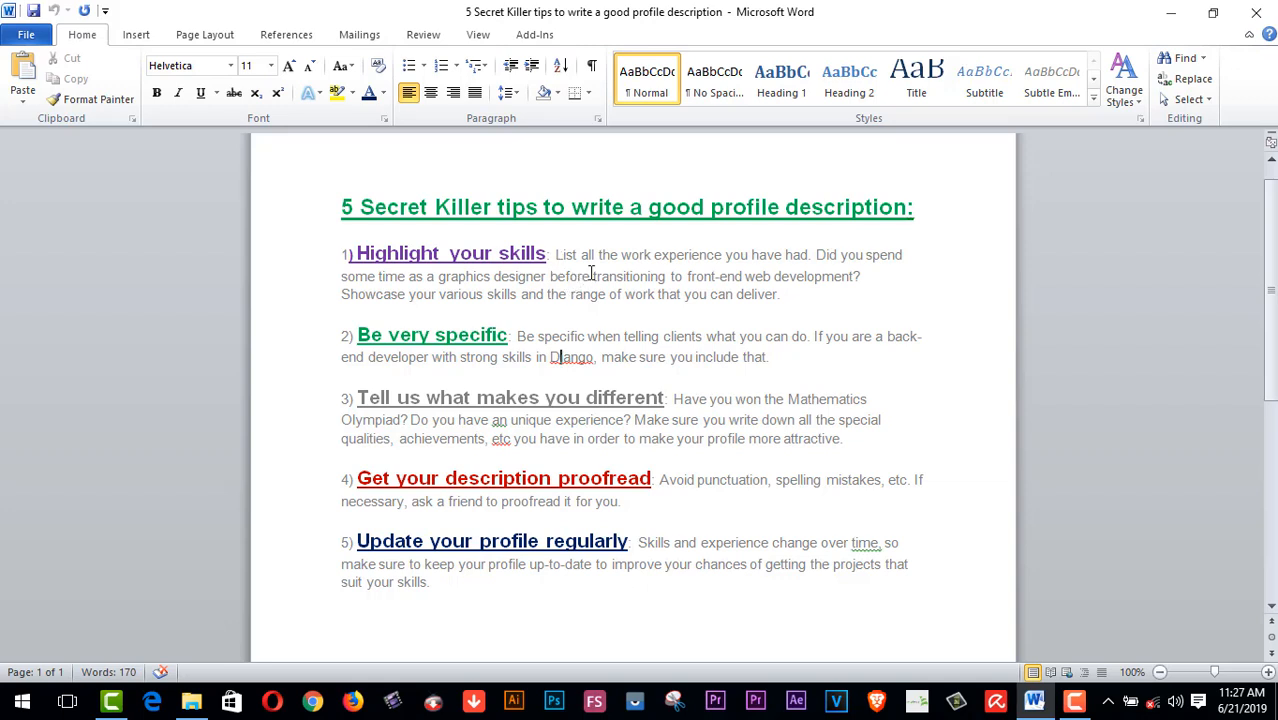
mouse_move(728, 276)
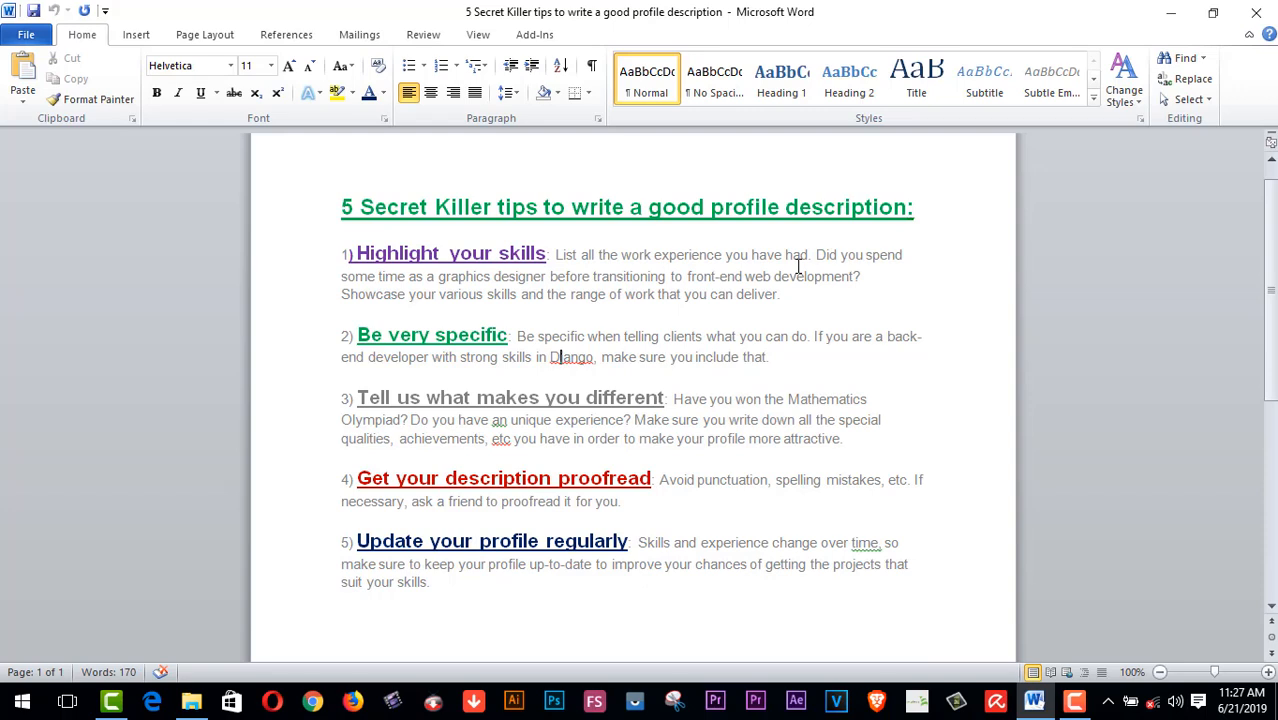
mouse_move(840, 264)
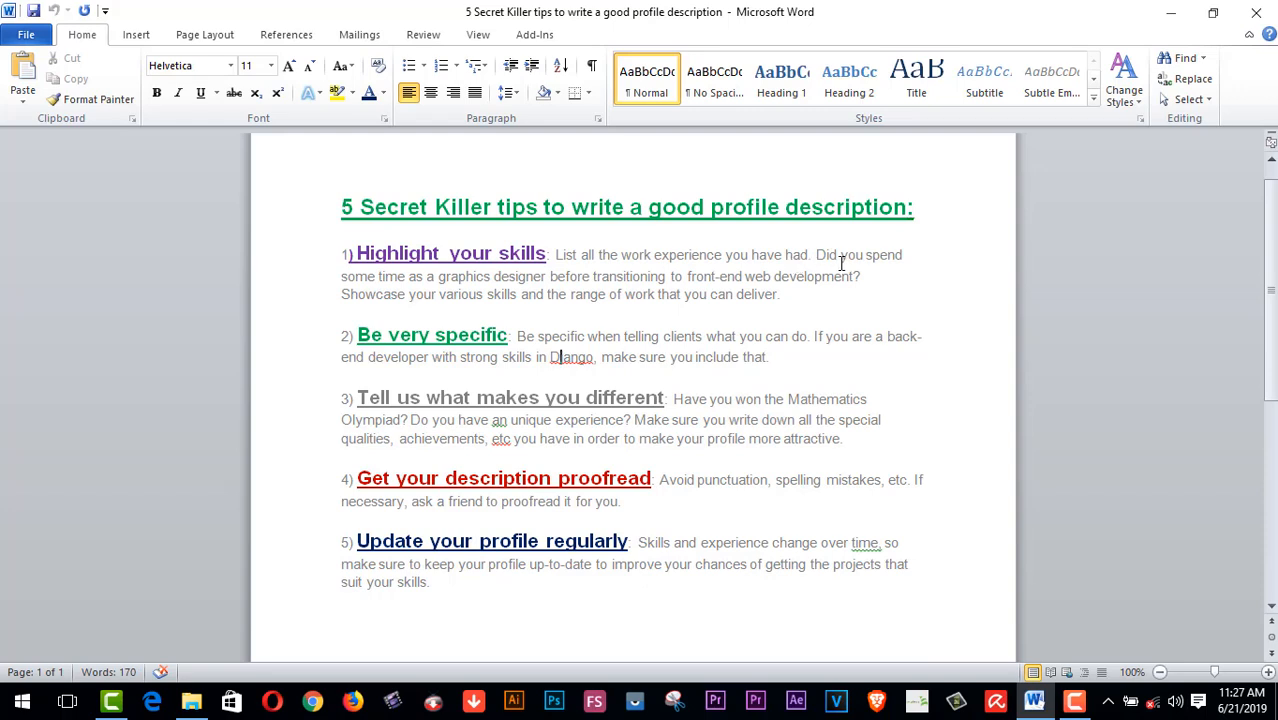
mouse_move(468, 292)
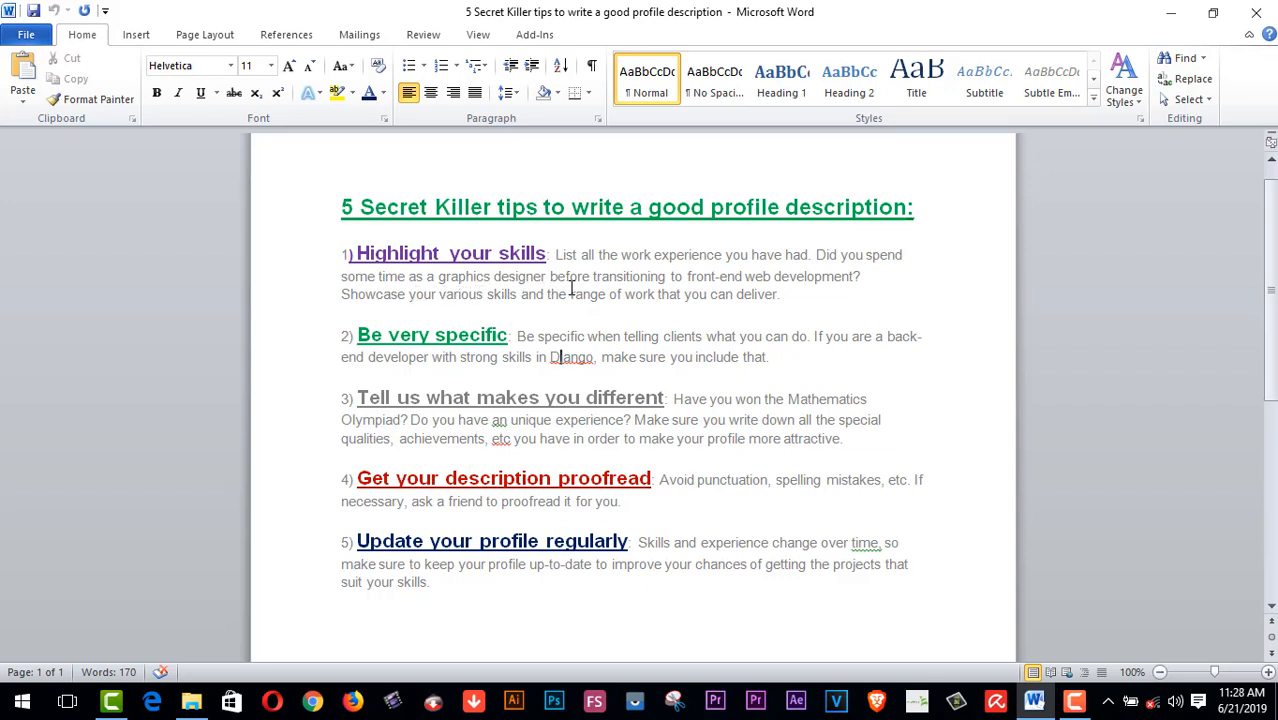
mouse_move(756, 294)
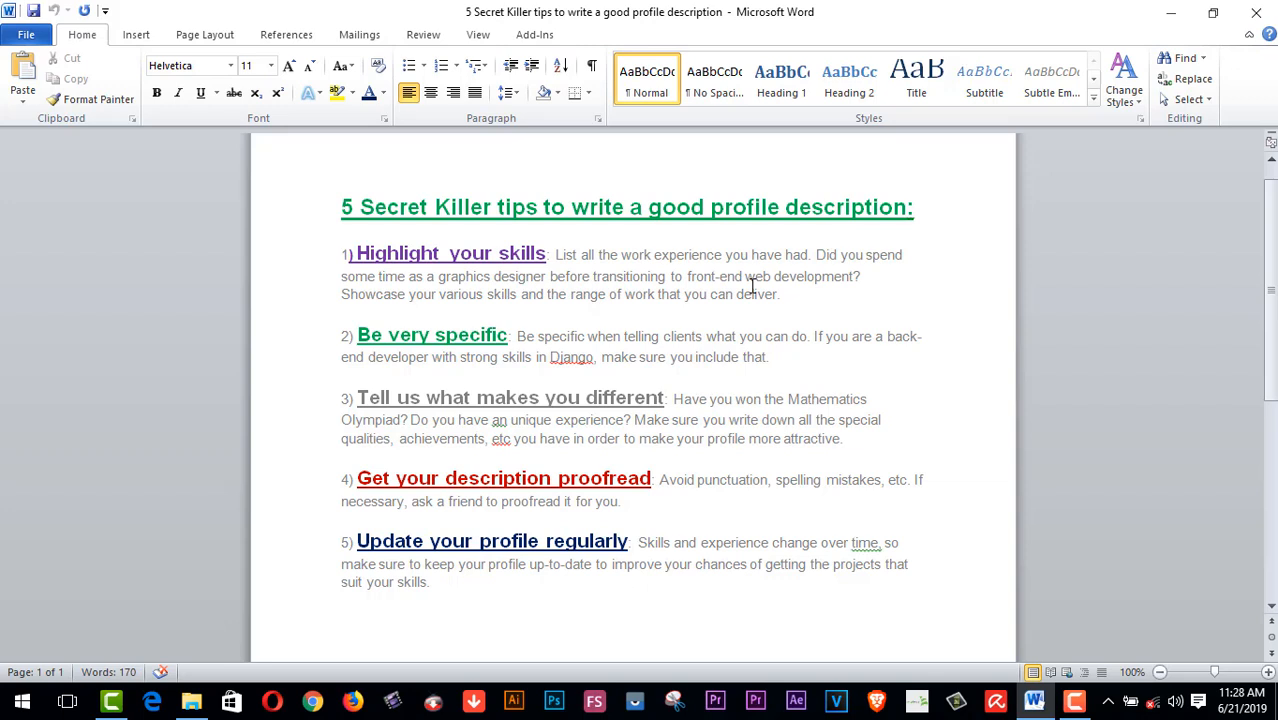
mouse_move(792, 288)
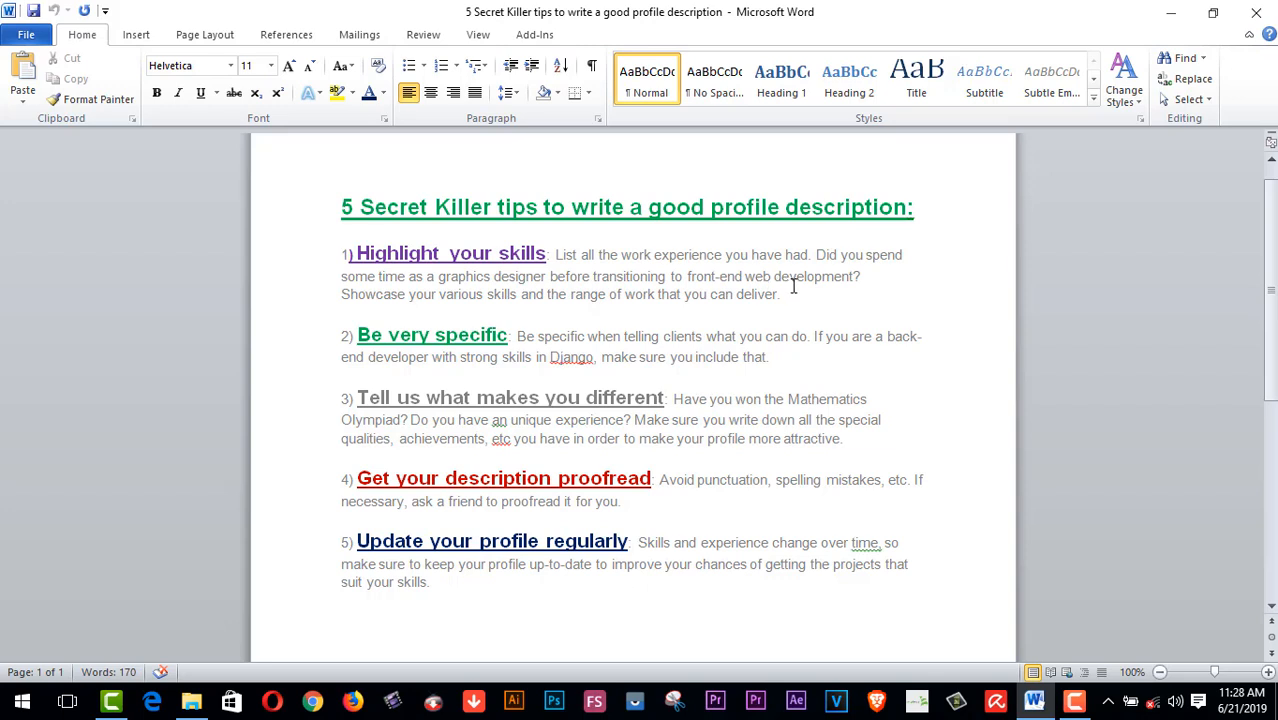
mouse_move(416, 308)
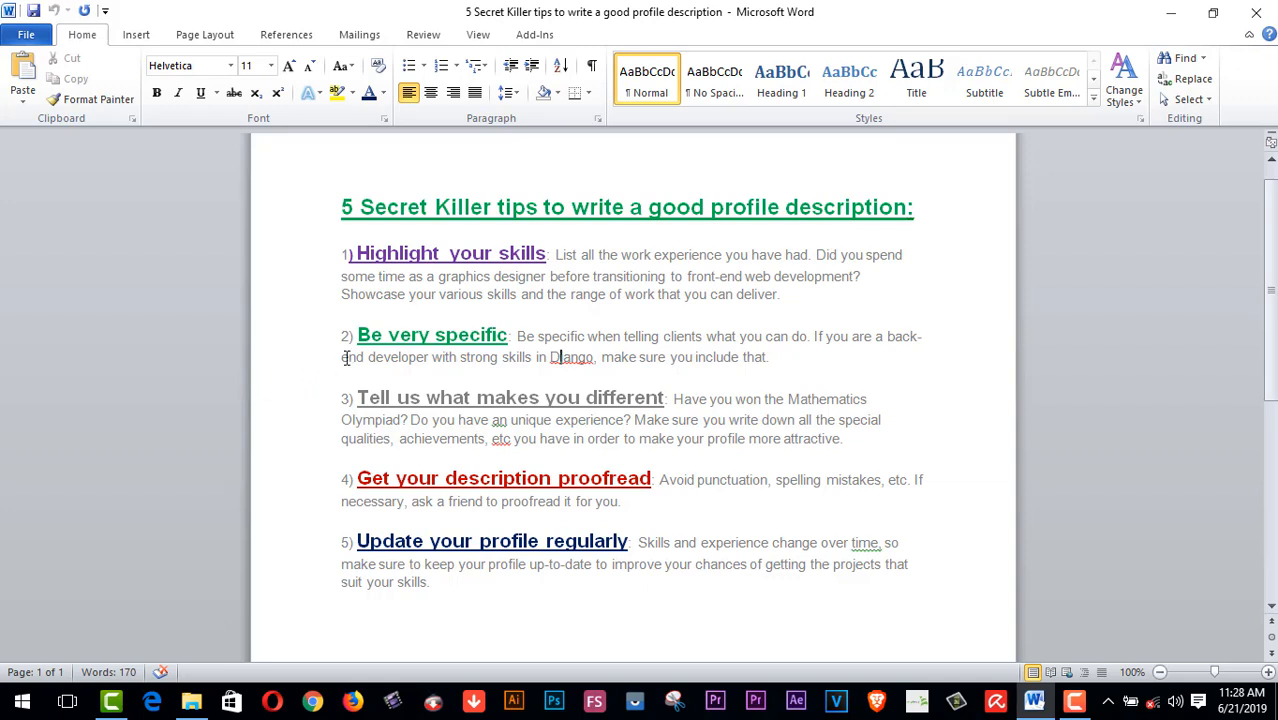
mouse_move(482, 348)
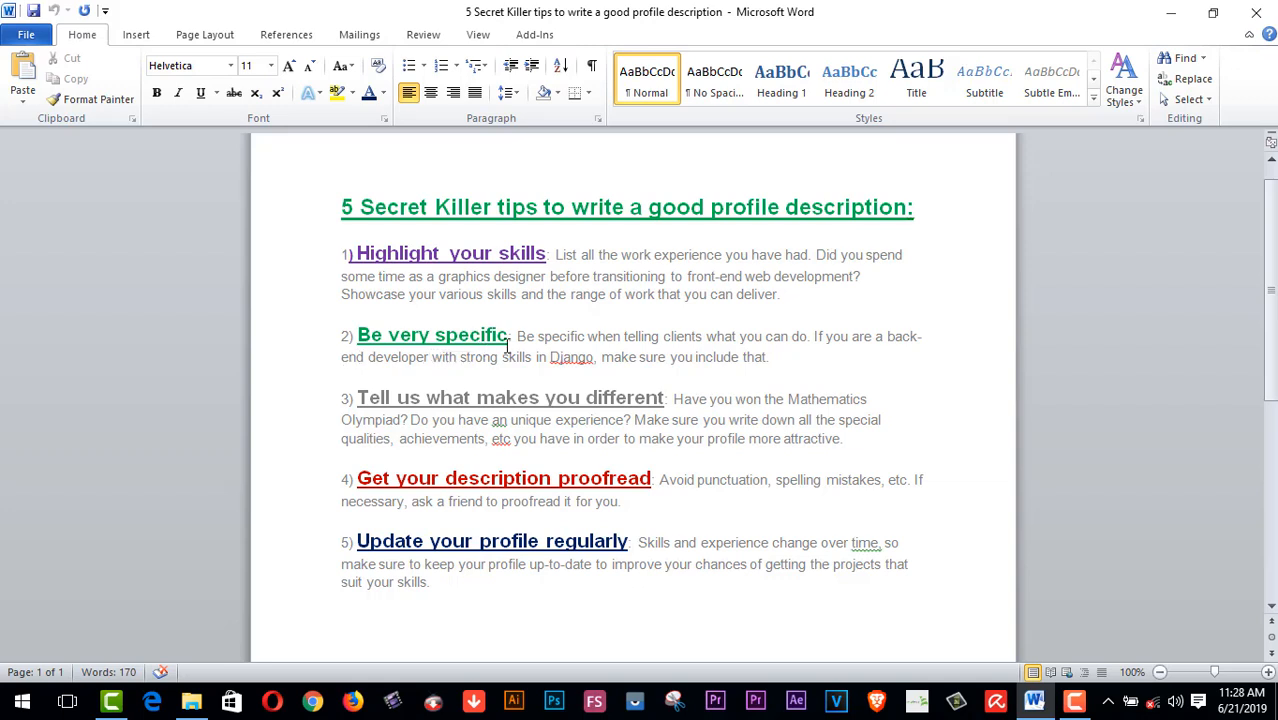
mouse_move(708, 344)
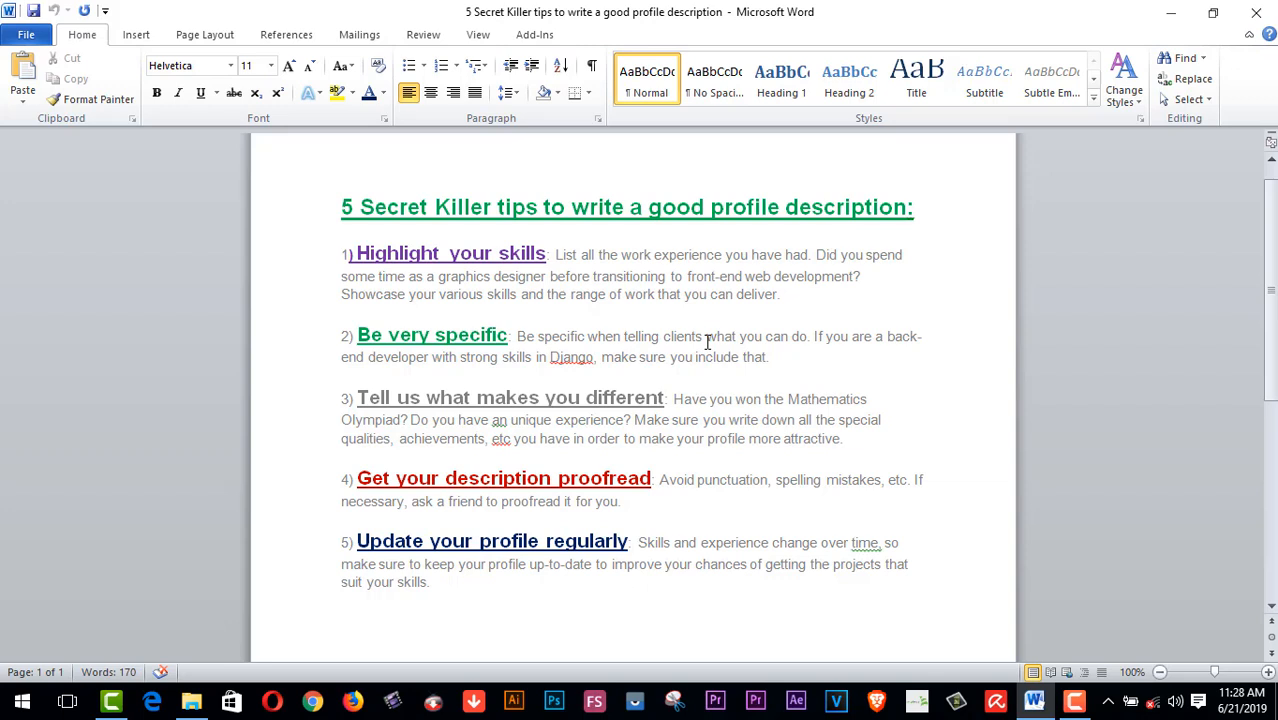
mouse_move(796, 348)
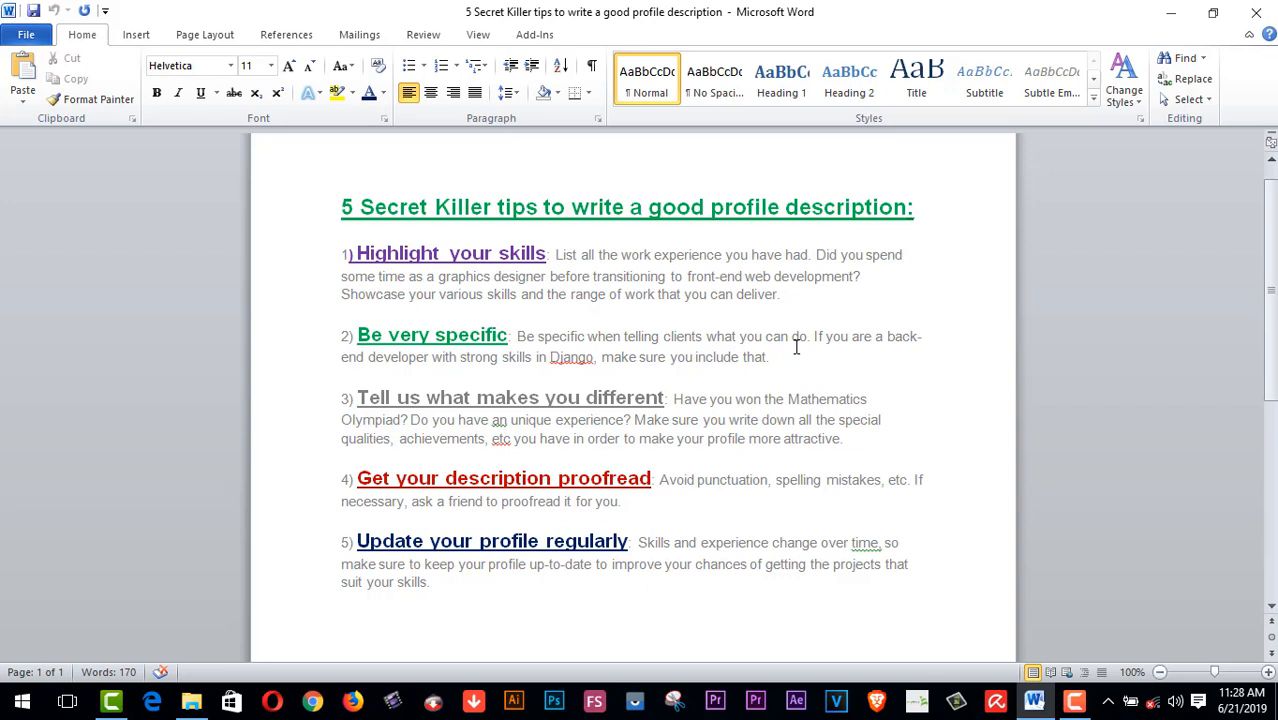
mouse_move(820, 352)
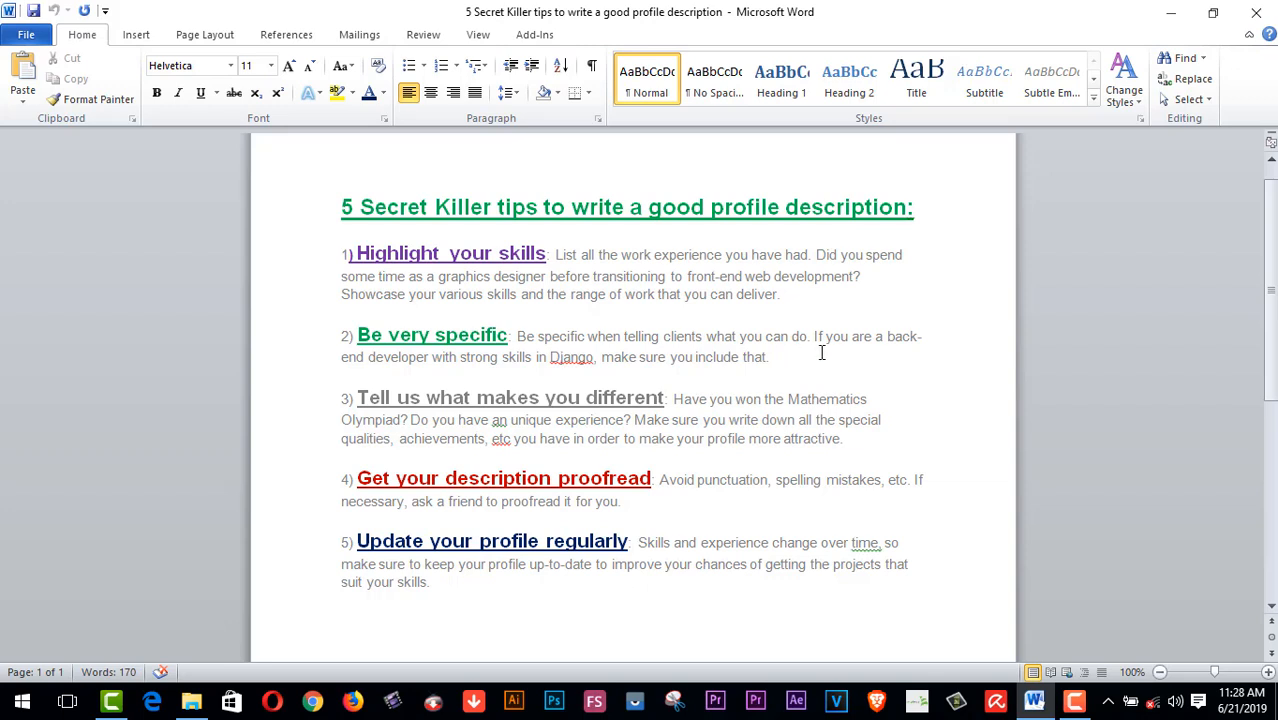
mouse_move(430, 380)
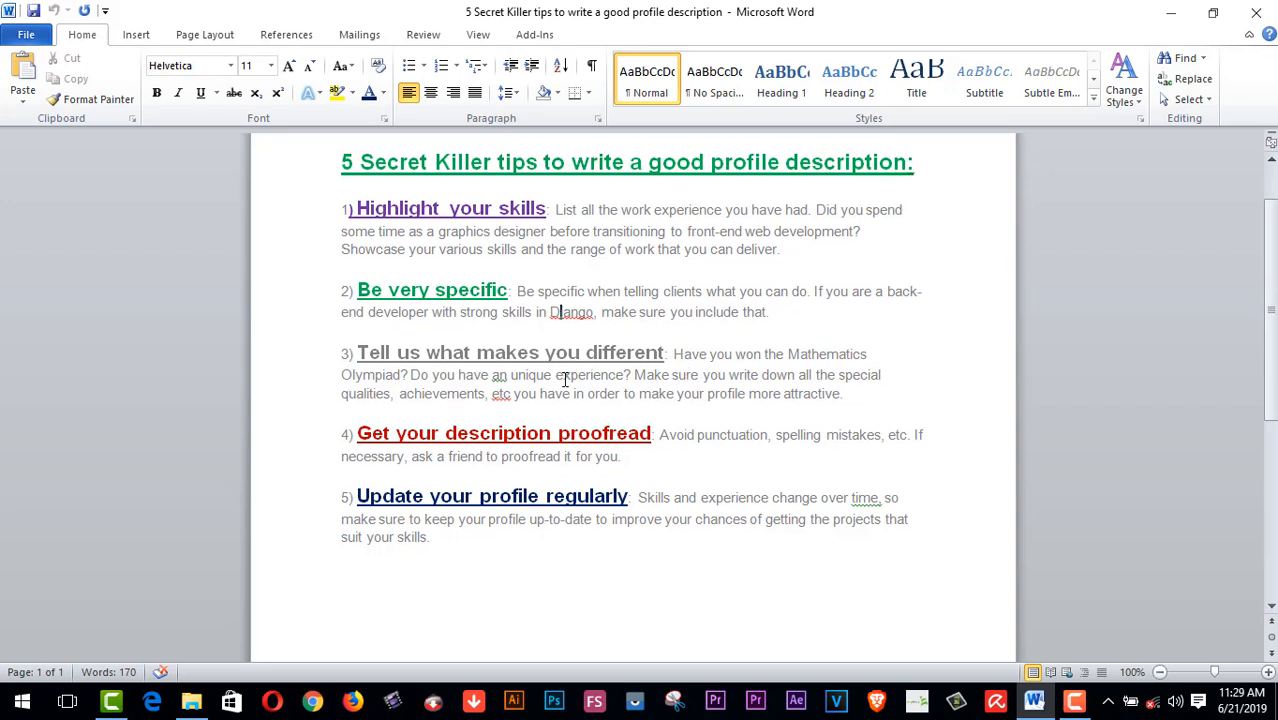
scroll(down, 3)
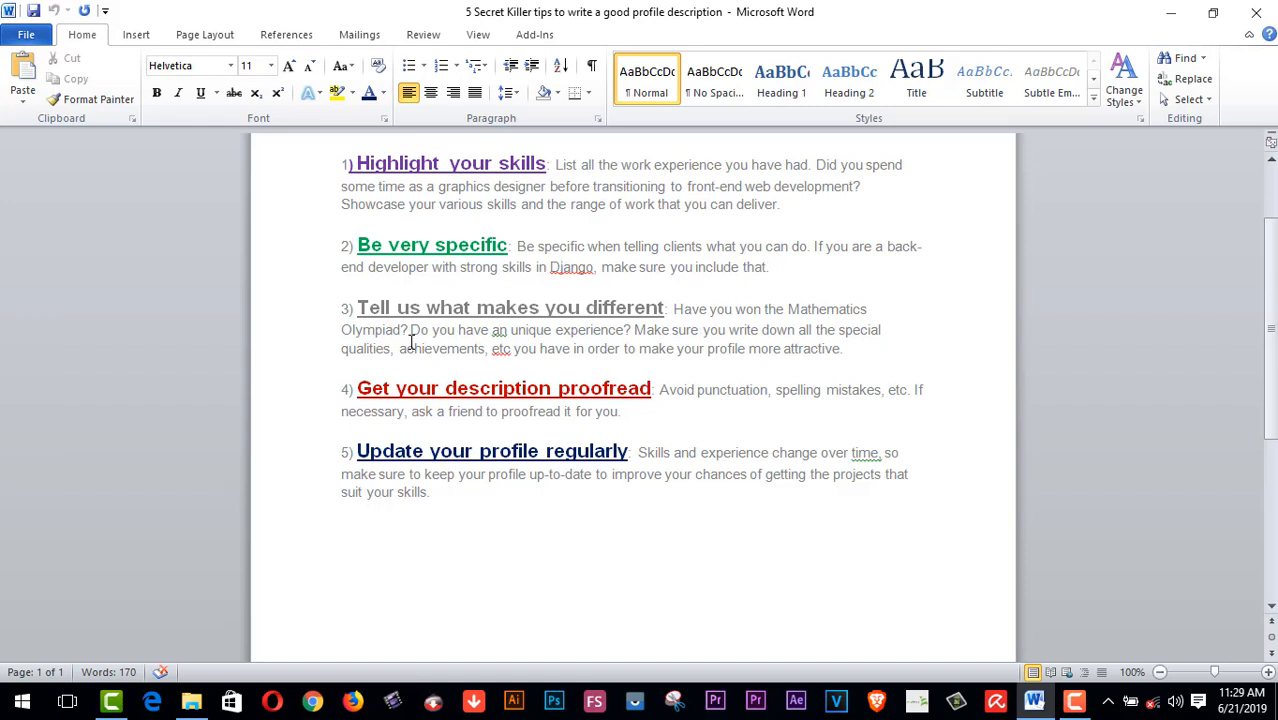
mouse_move(518, 336)
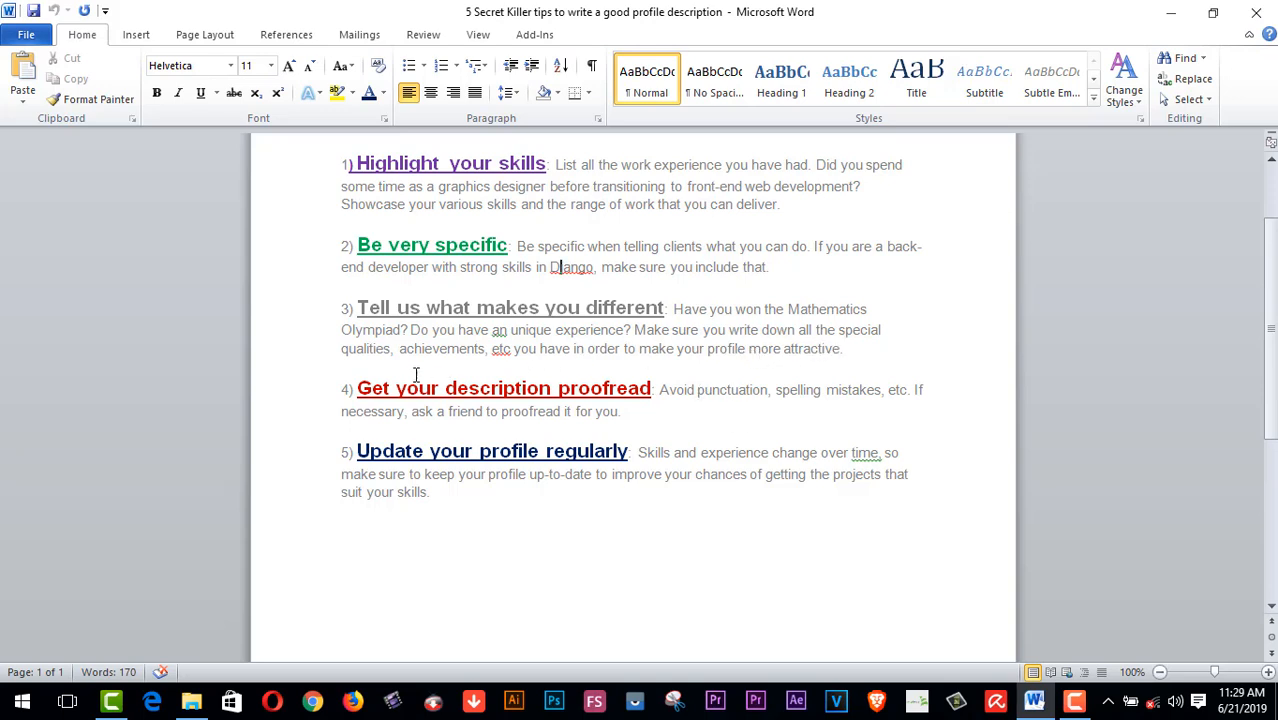
mouse_move(498, 360)
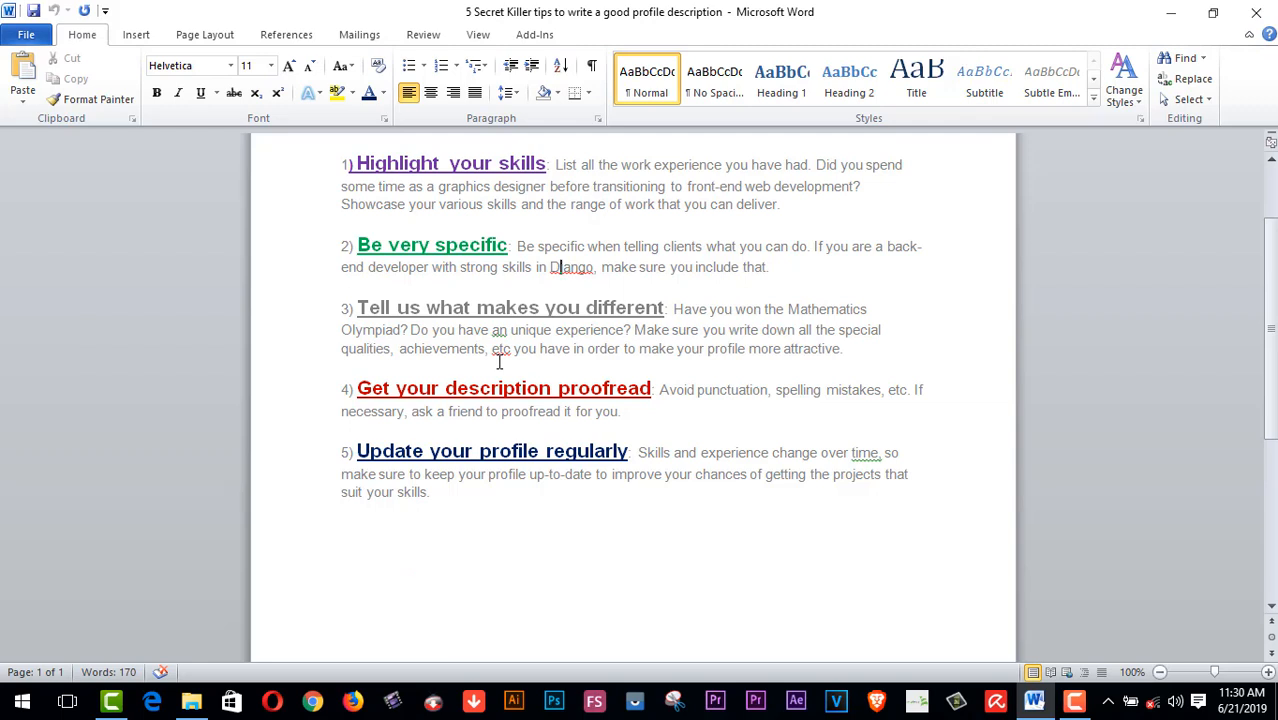
mouse_move(800, 364)
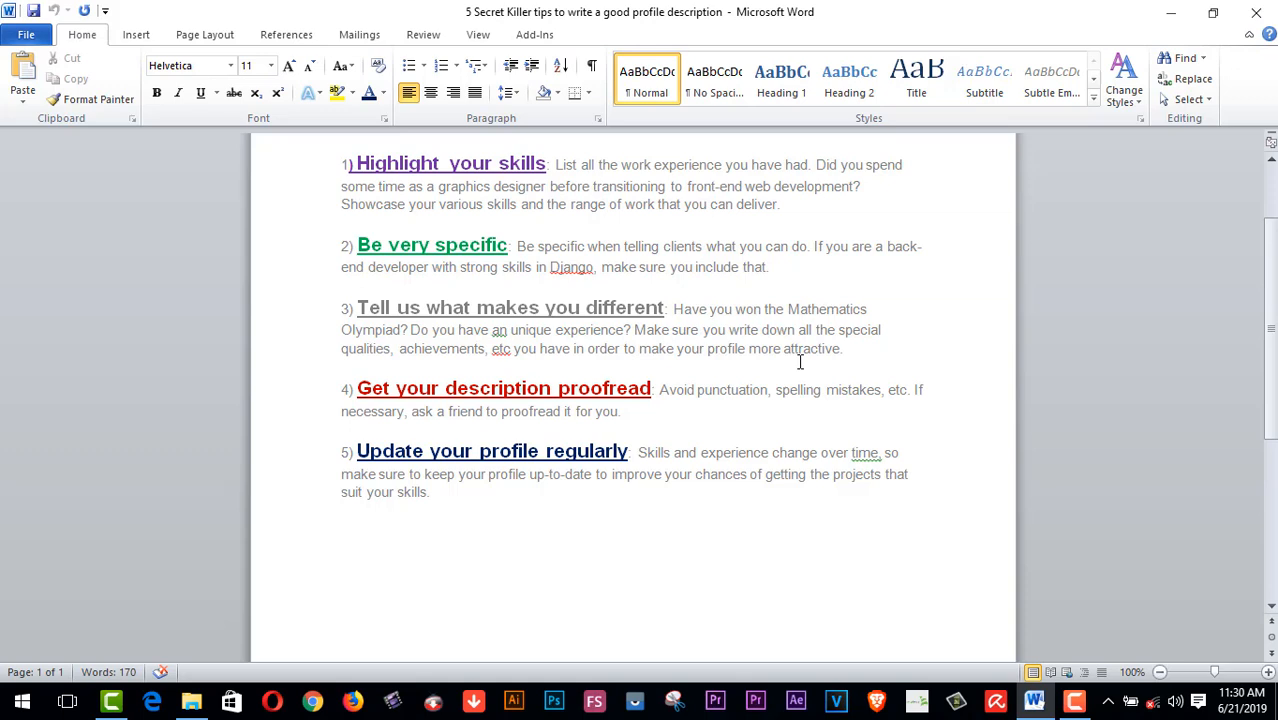
mouse_move(488, 388)
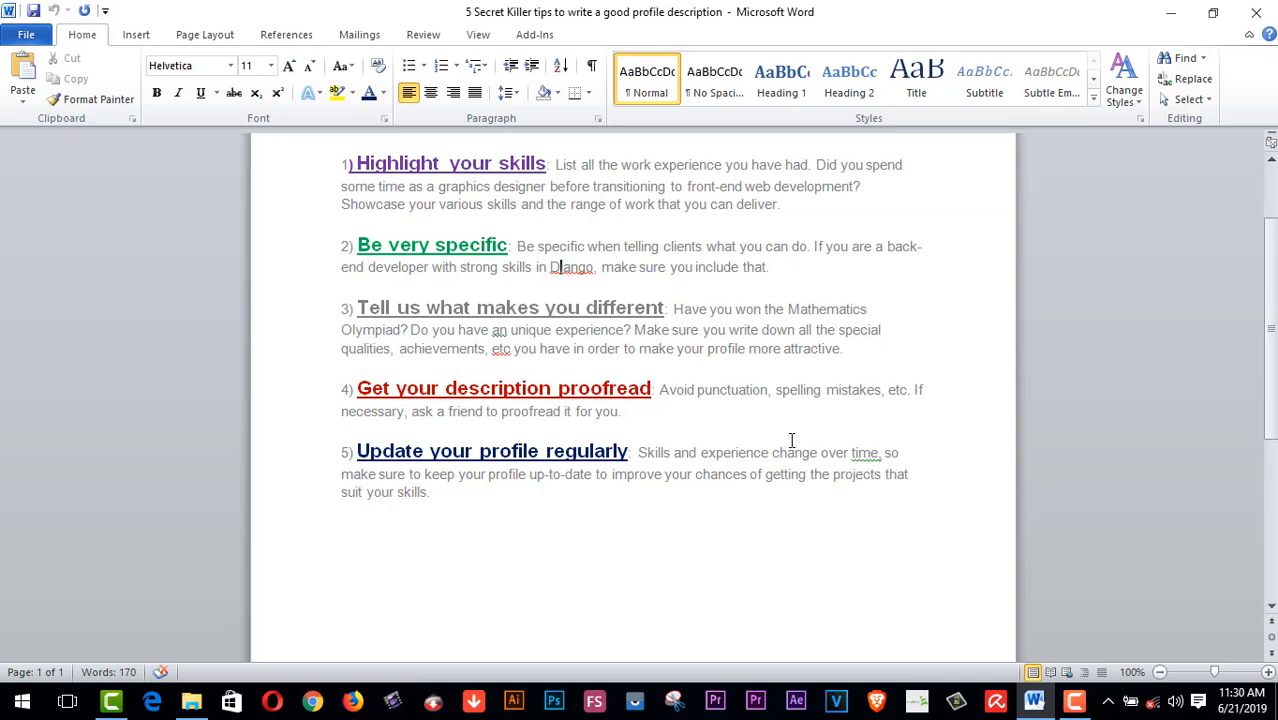
mouse_move(832, 420)
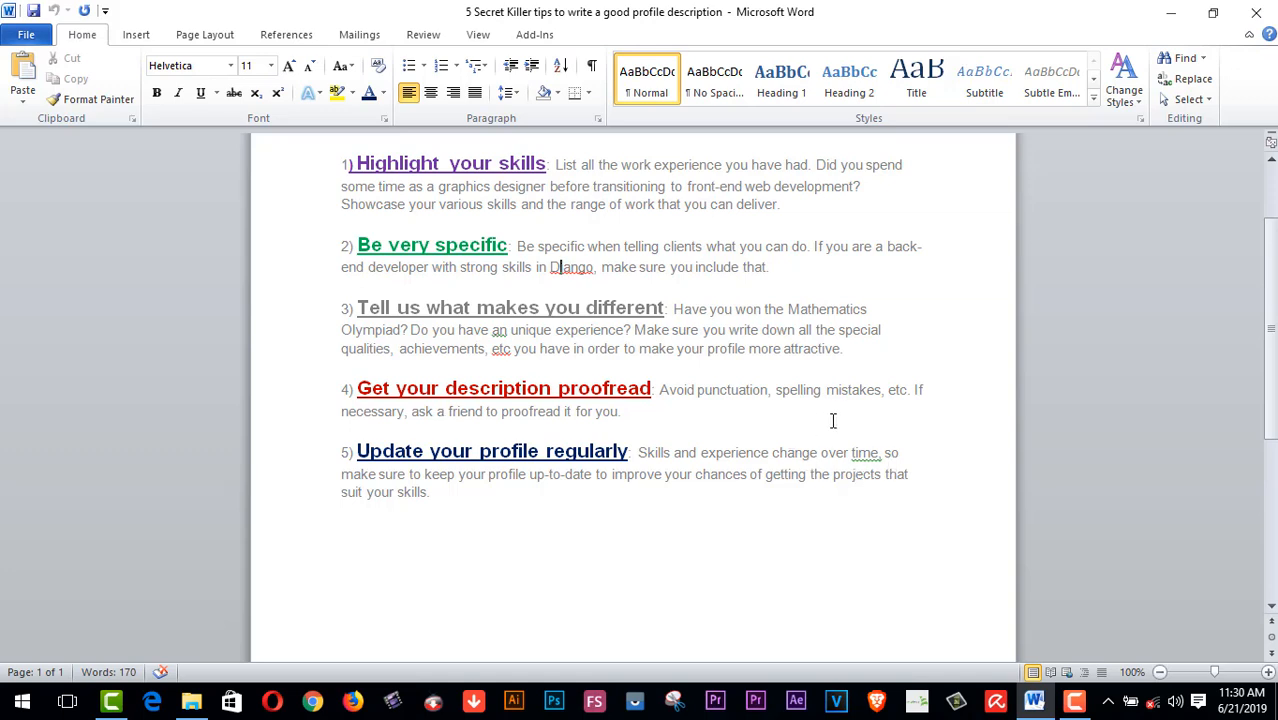
mouse_move(624, 426)
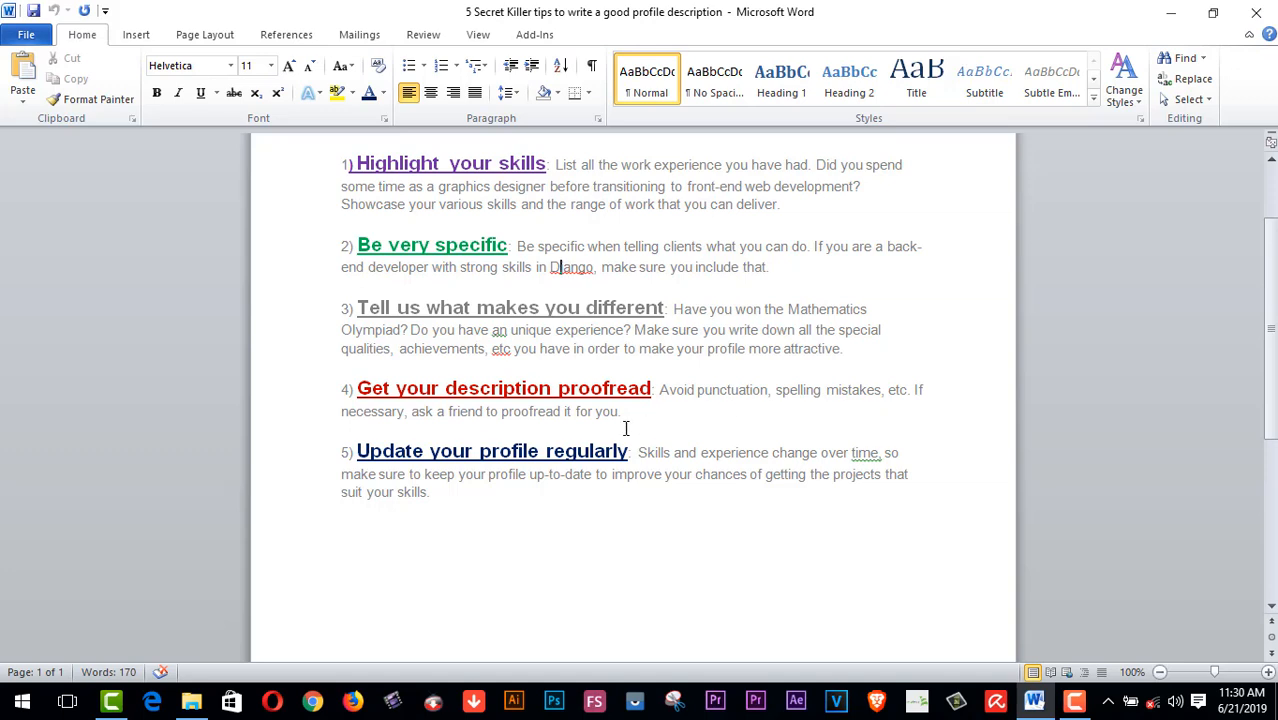
mouse_move(452, 436)
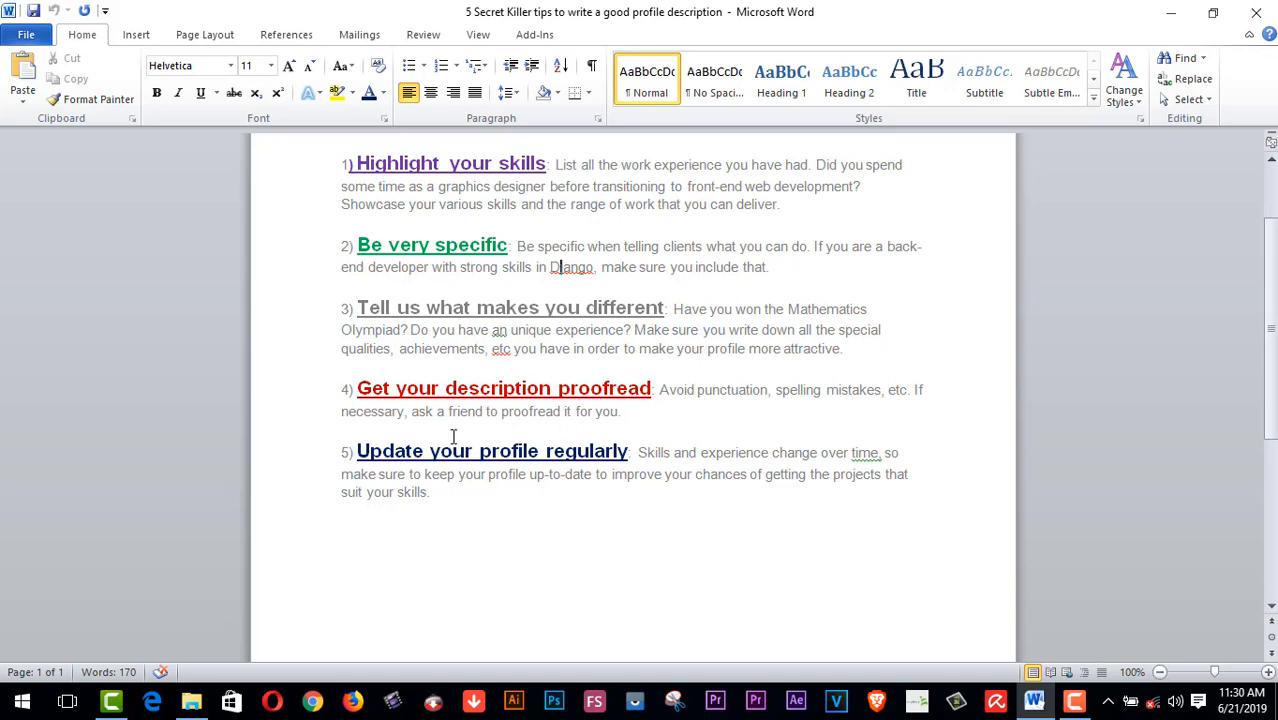
mouse_move(576, 428)
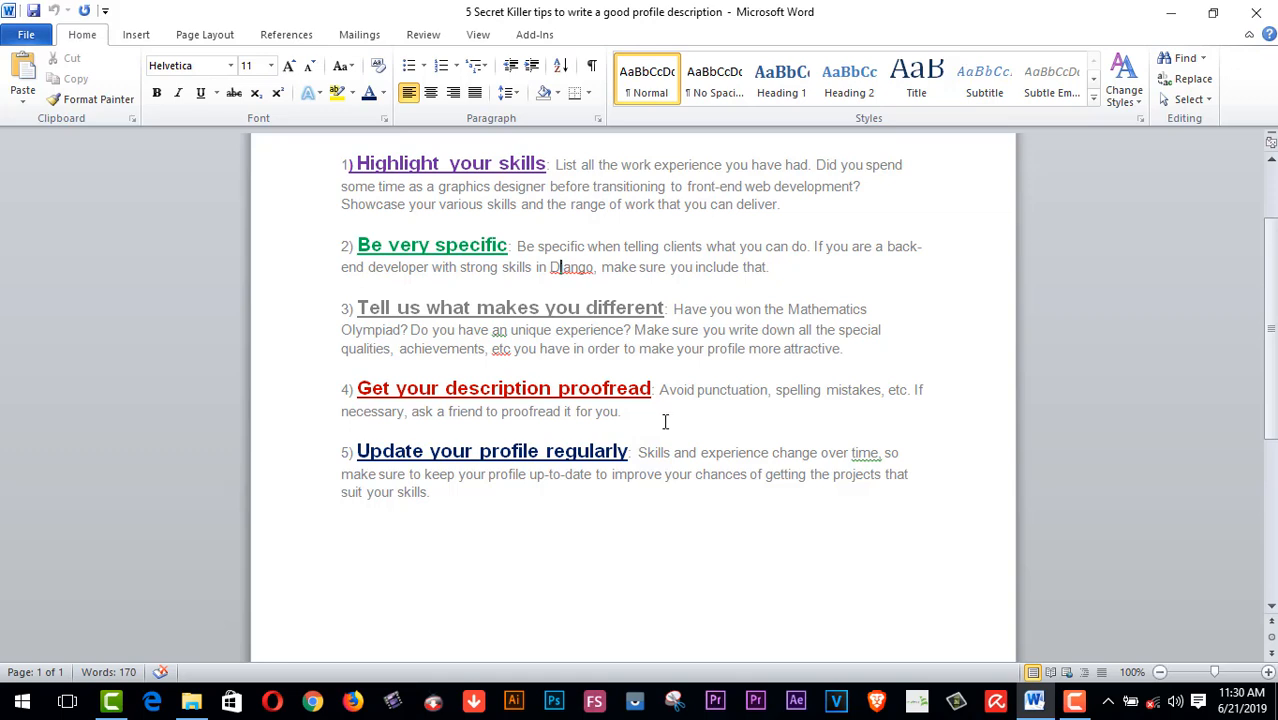
scroll(down, 3)
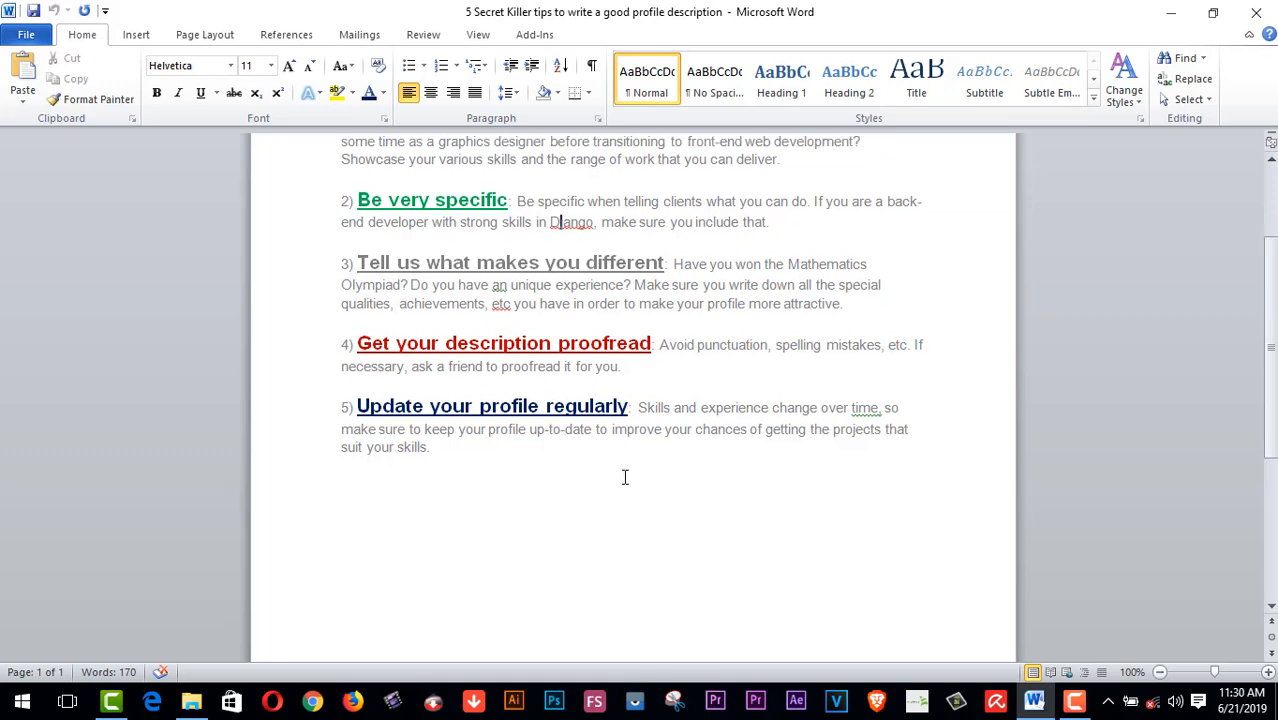
mouse_move(624, 480)
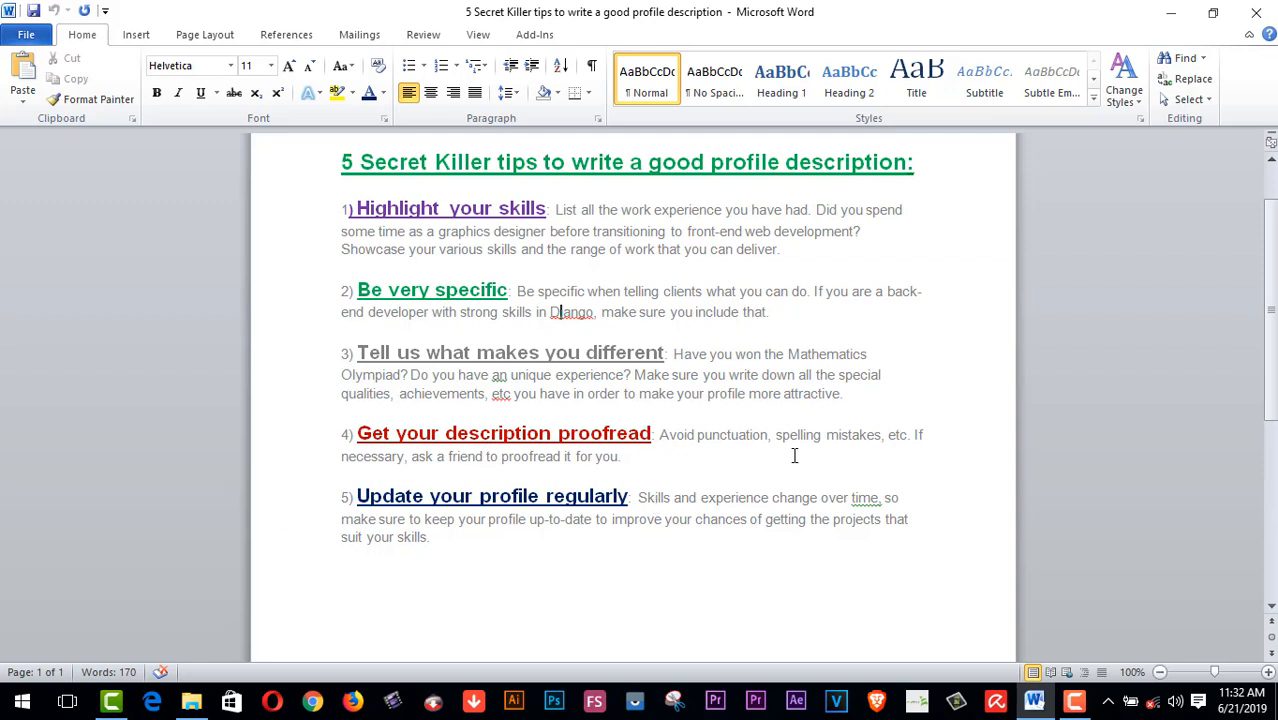
scroll(down, 3)
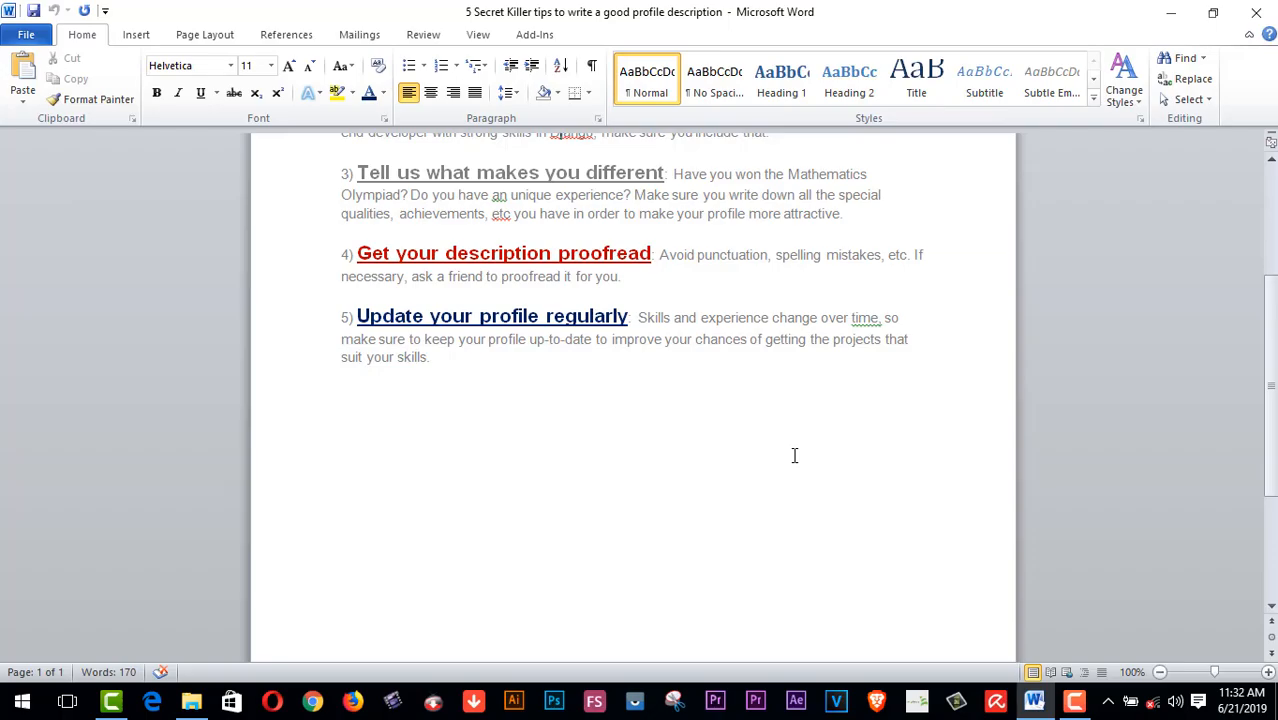